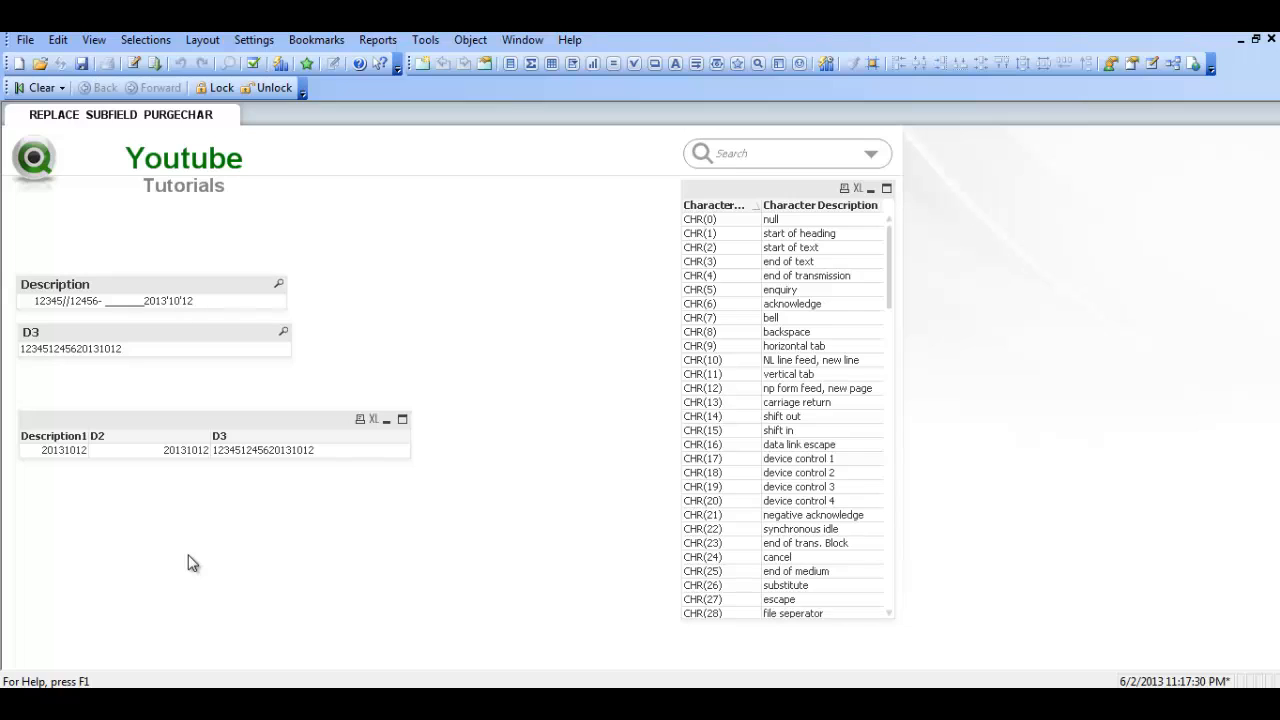
mouse_move(348, 552)
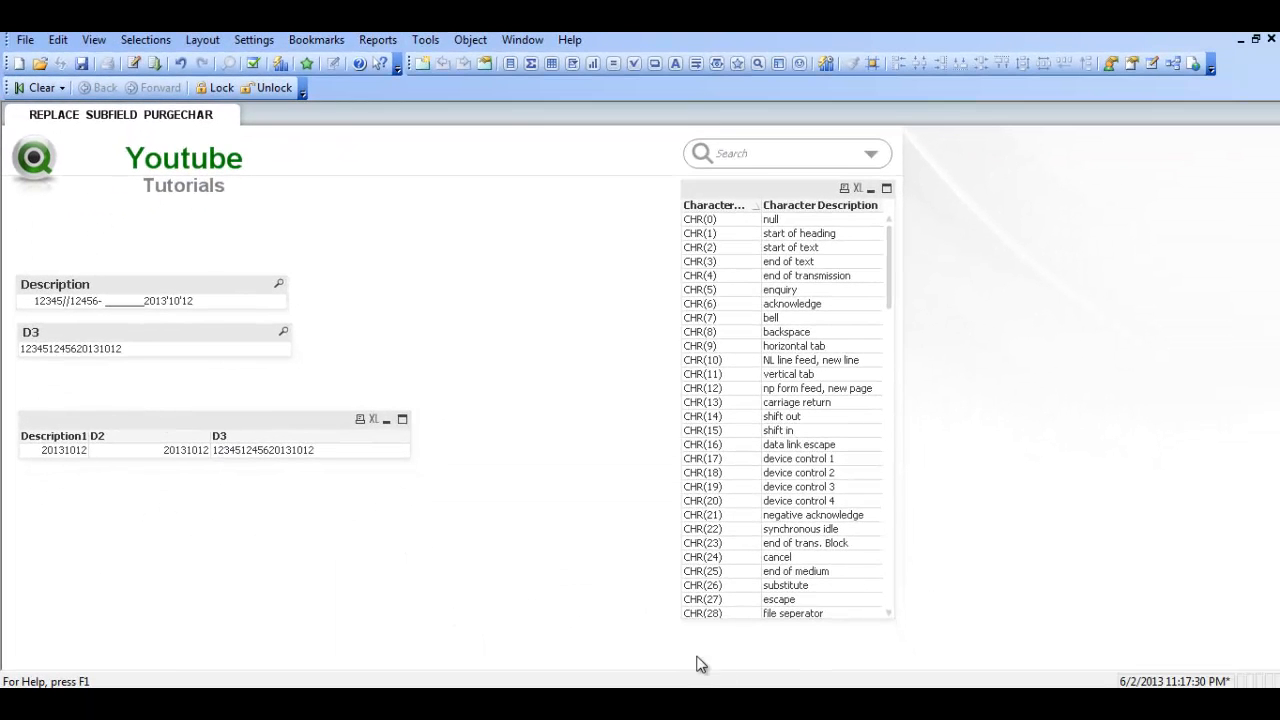
mouse_move(910, 620)
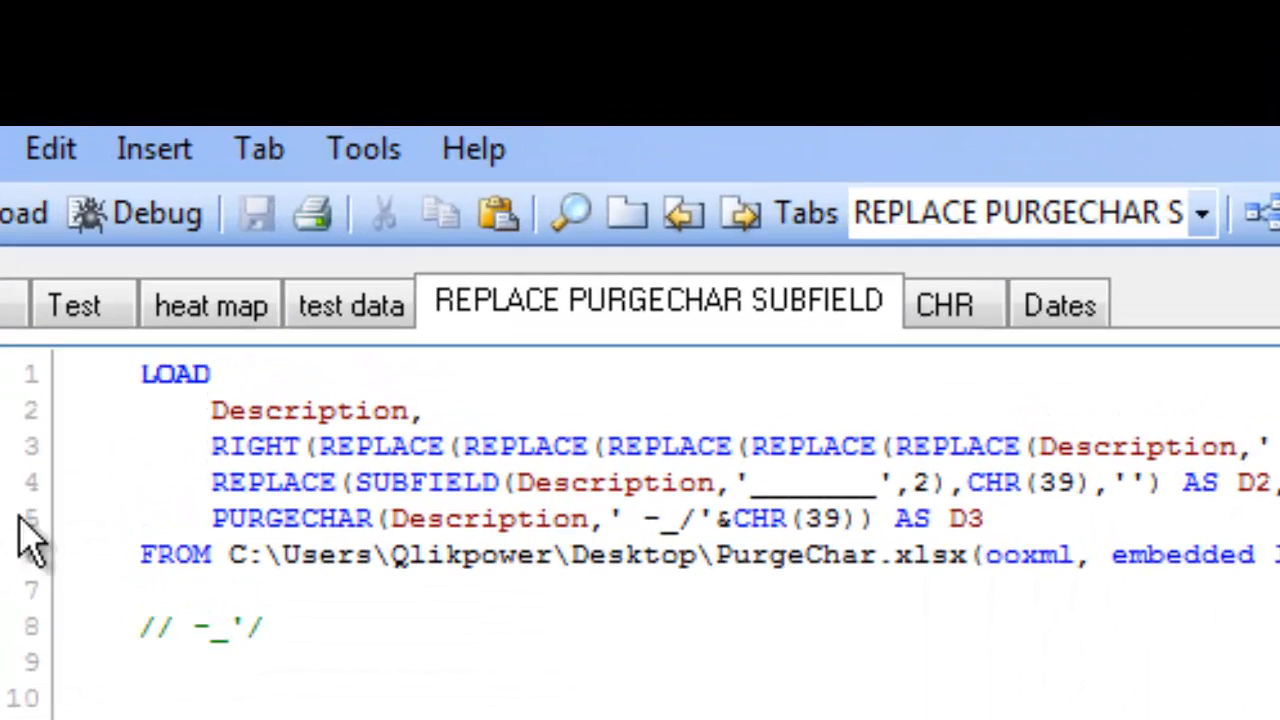
Step: Wrap the Description1 RIGHT(...) expression in DATE(DATE#( with closing arguments before AS Description1
type("DATE(DATE#(")
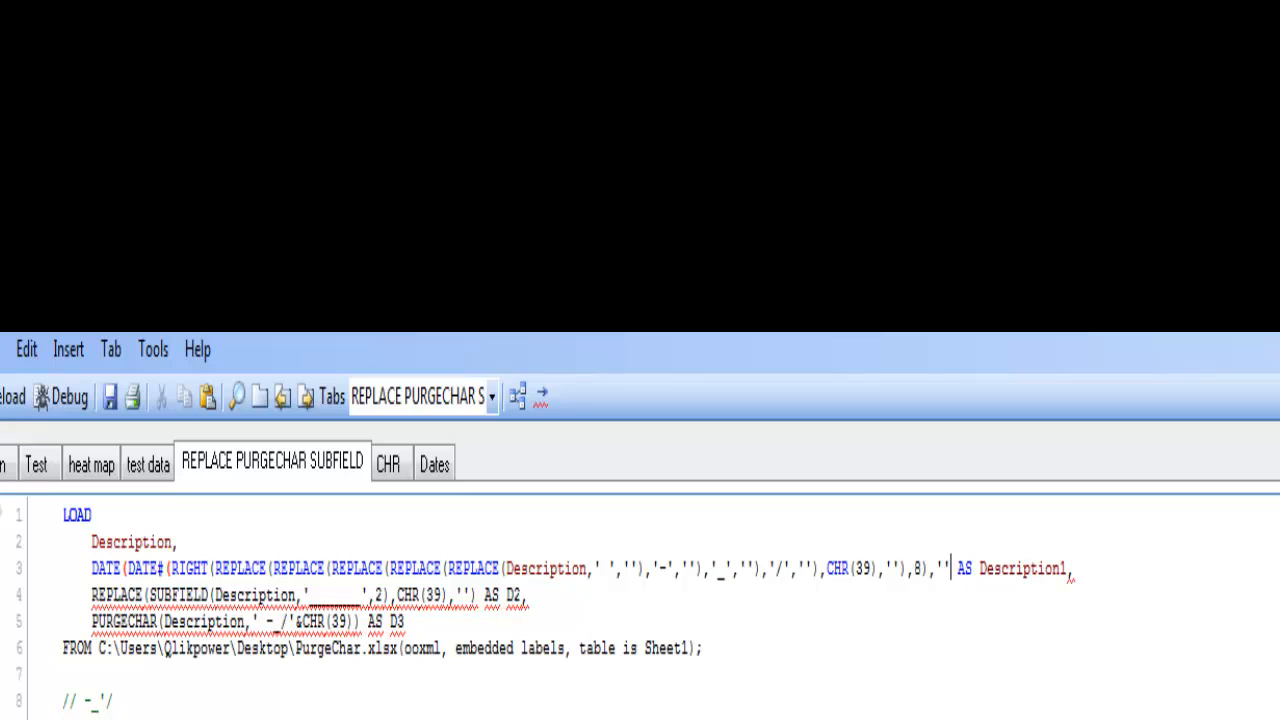
type(",'')")
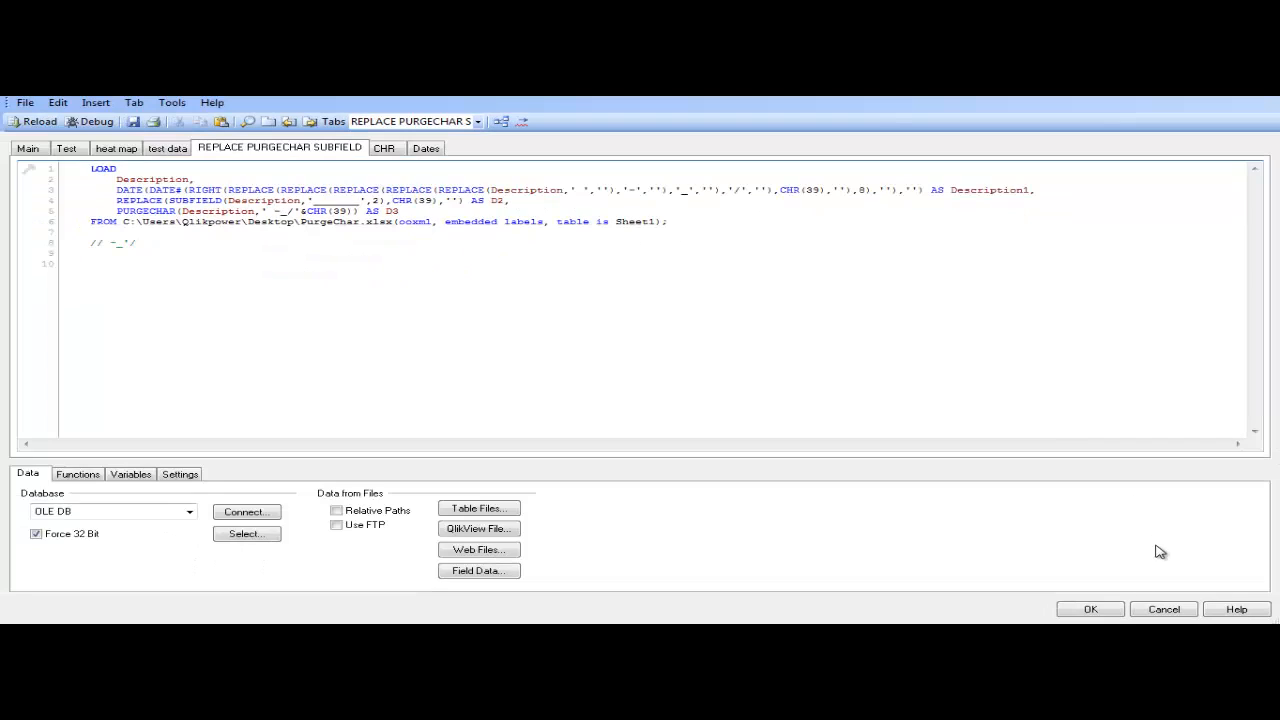
Step: Give the Description1 Date# parse format 'YYYYMMDD' and output format 'DD/MM/YYYY'
left_click(1090, 608)
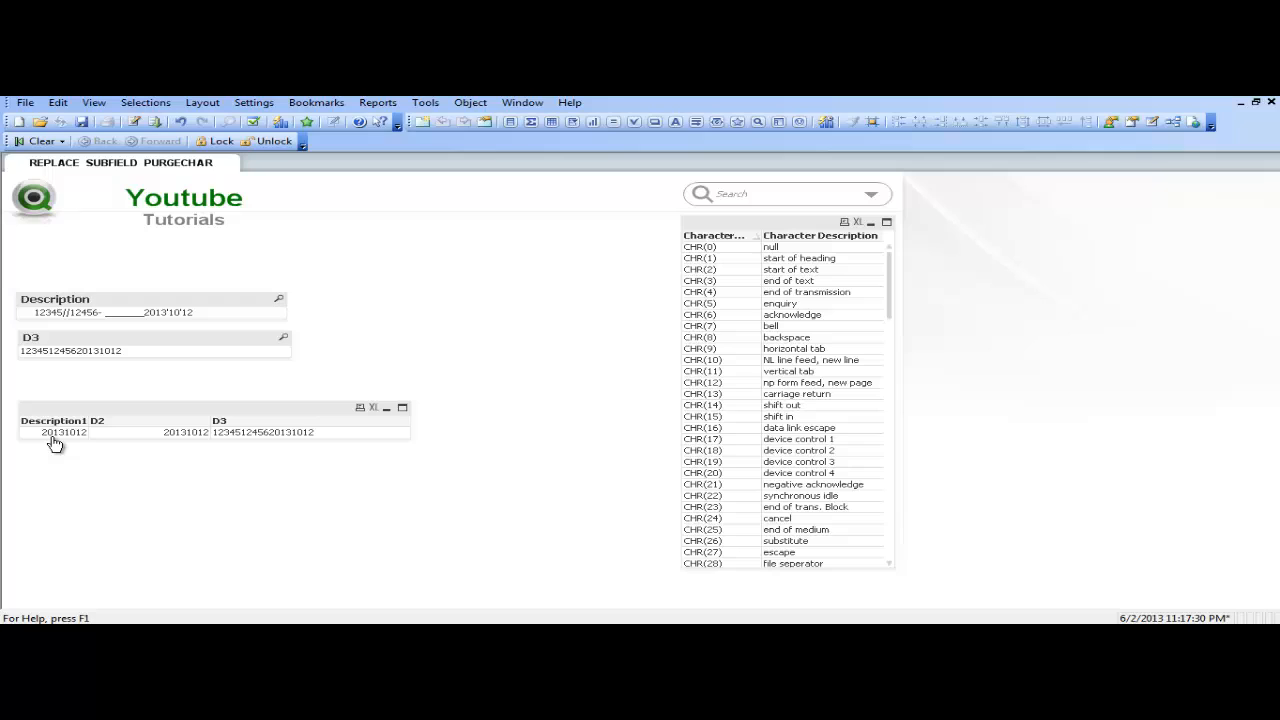
mouse_move(68, 444)
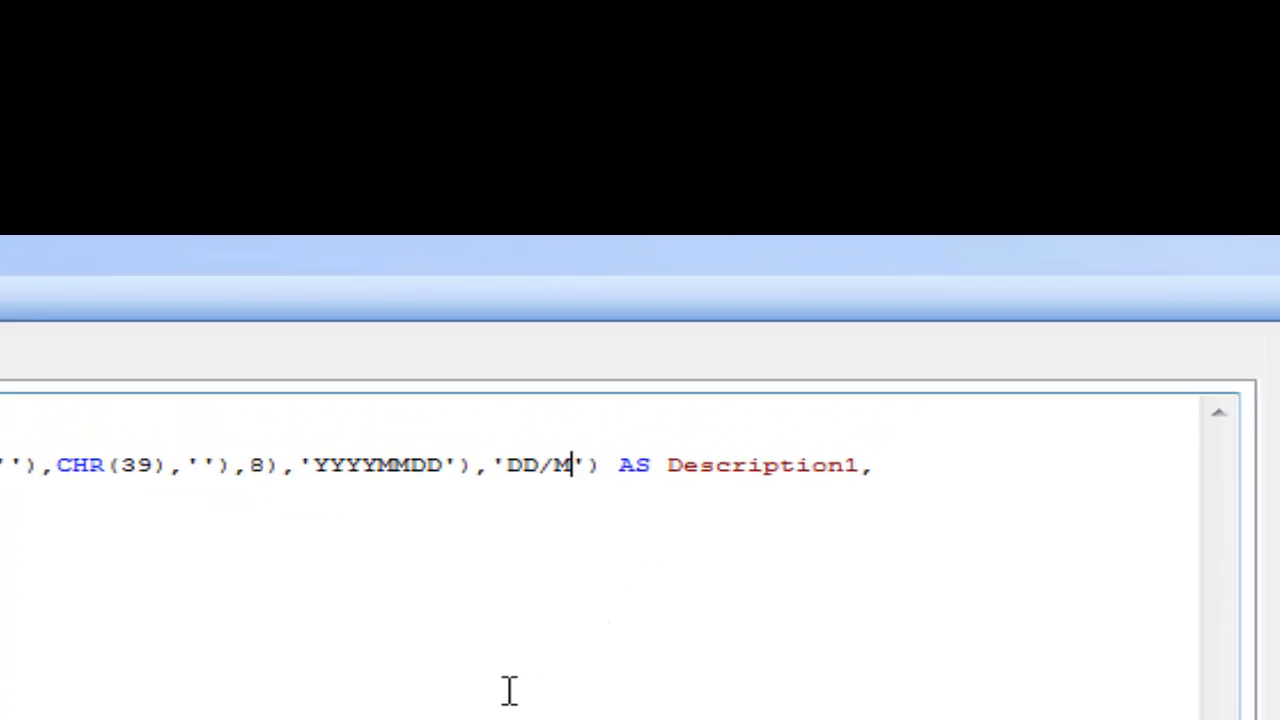
type("M/YYYY")
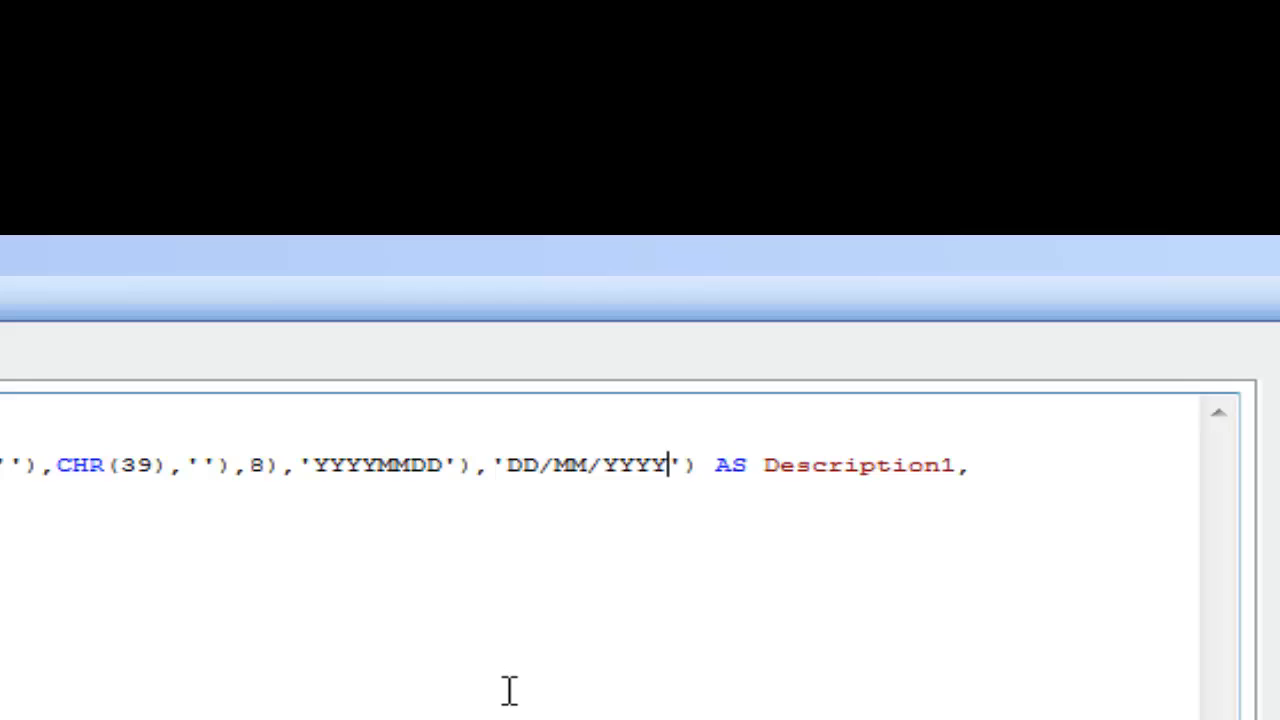
type("YYYYMMDD'),'DD/MM/YYYY') AS D2,")
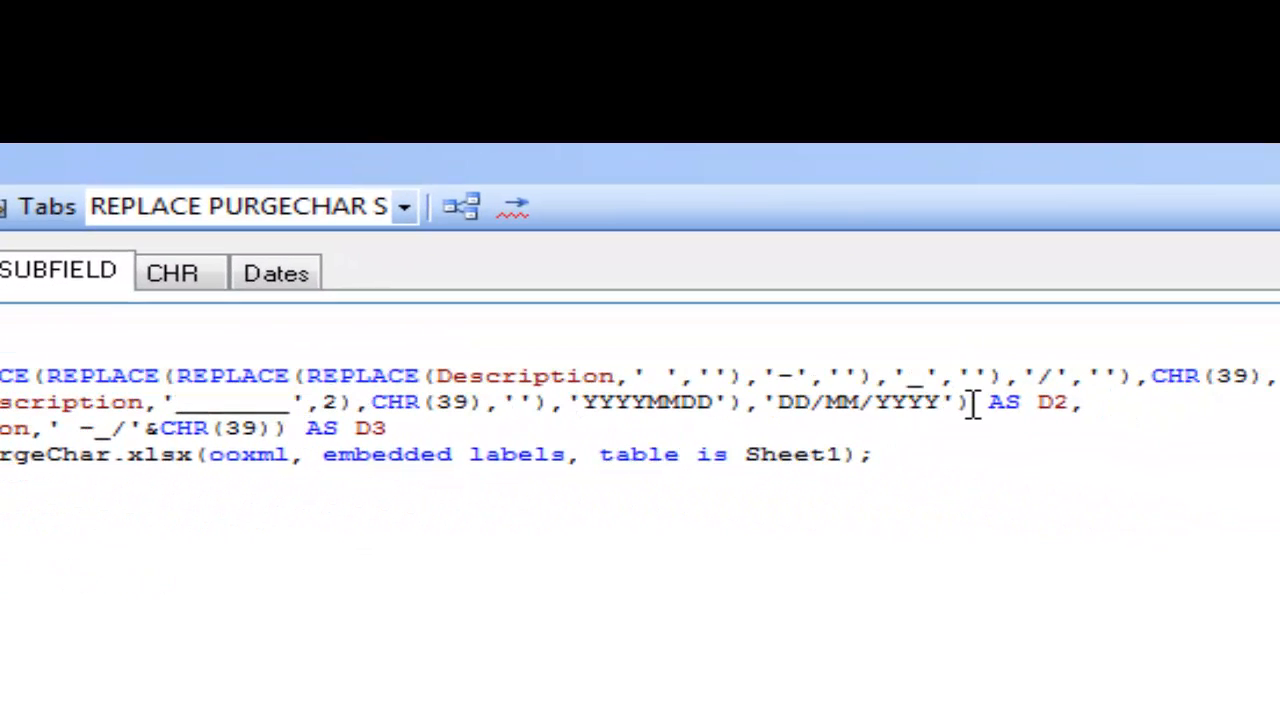
Step: Reuse the 'YYYYMMDD'/'DD/MM/YYYY' date wrapper around the D2 and D3 expressions
left_click_drag(556, 402, 964, 402)
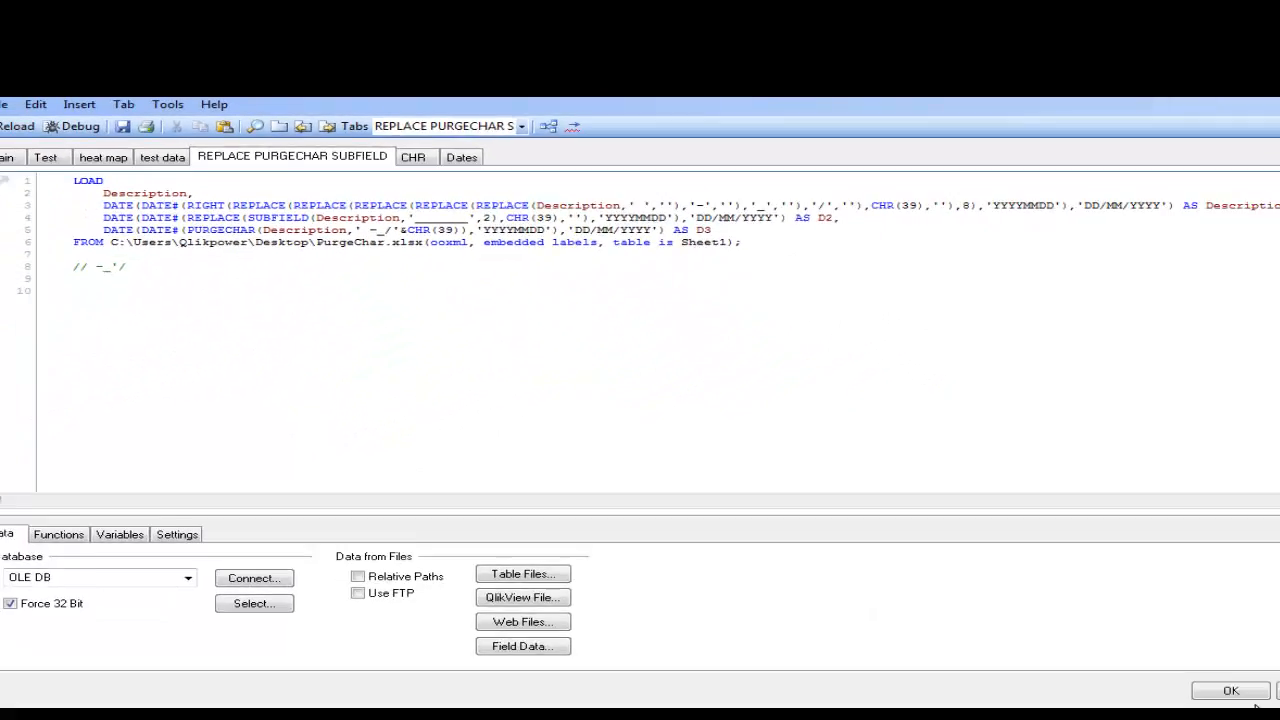
left_click(1230, 692)
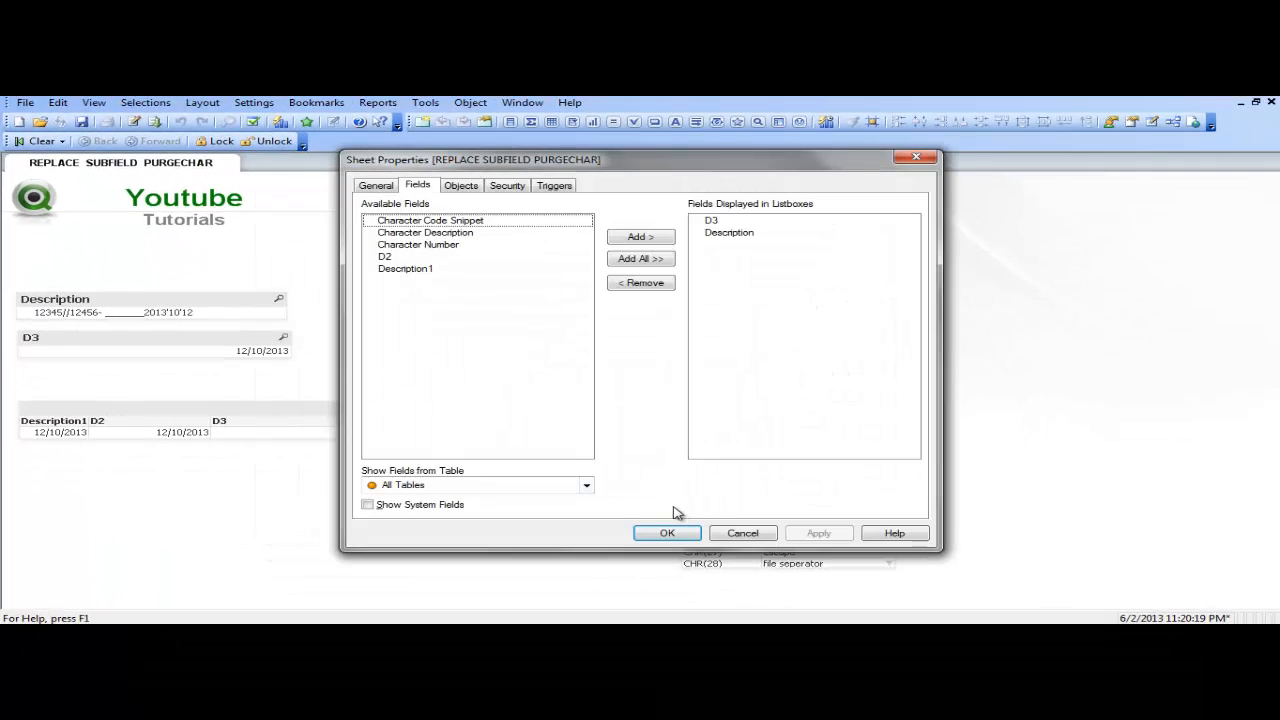
Step: Dismiss Sheet Properties unchanged to return to the load script with the three date conversions
left_click(668, 532)
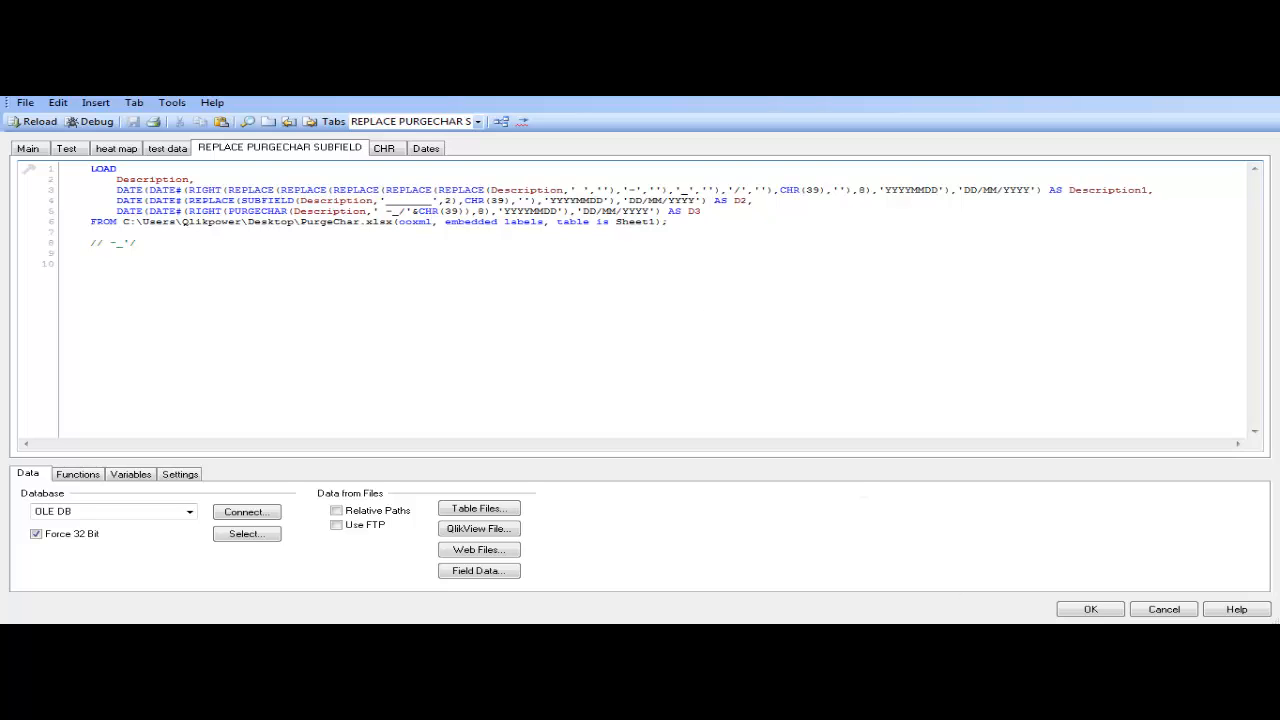
left_click(1090, 608)
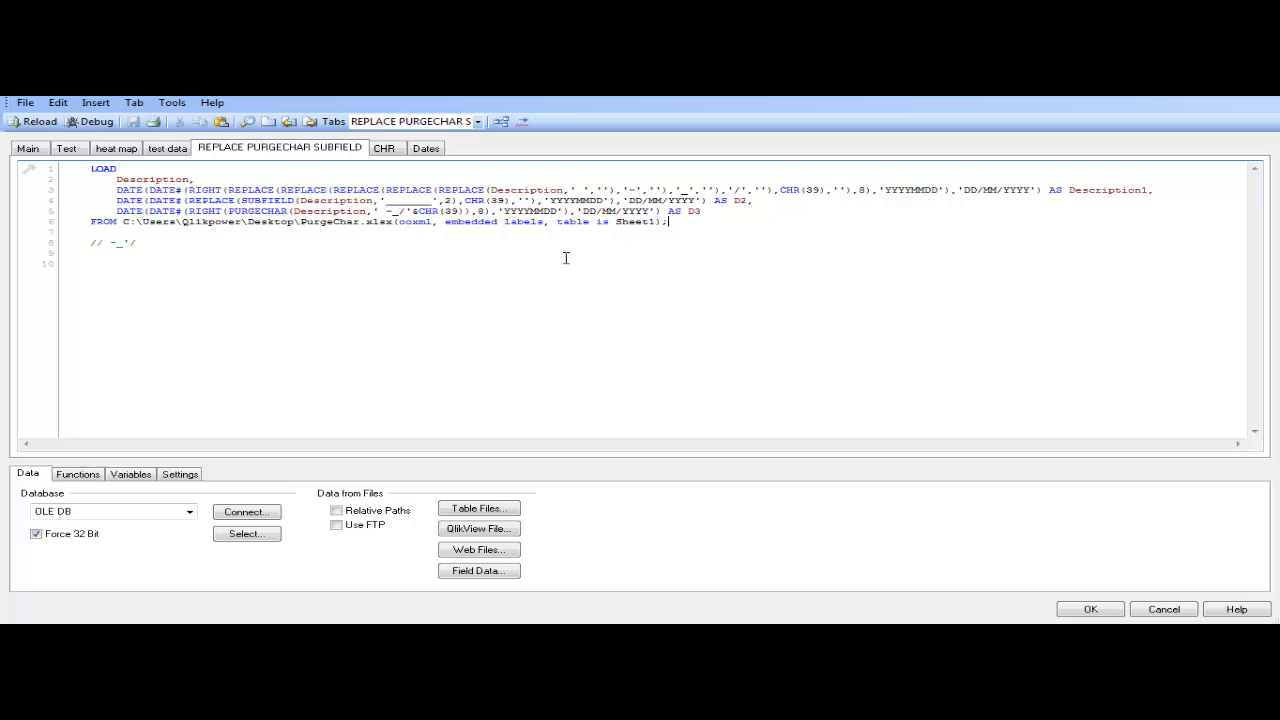
mouse_move(312, 304)
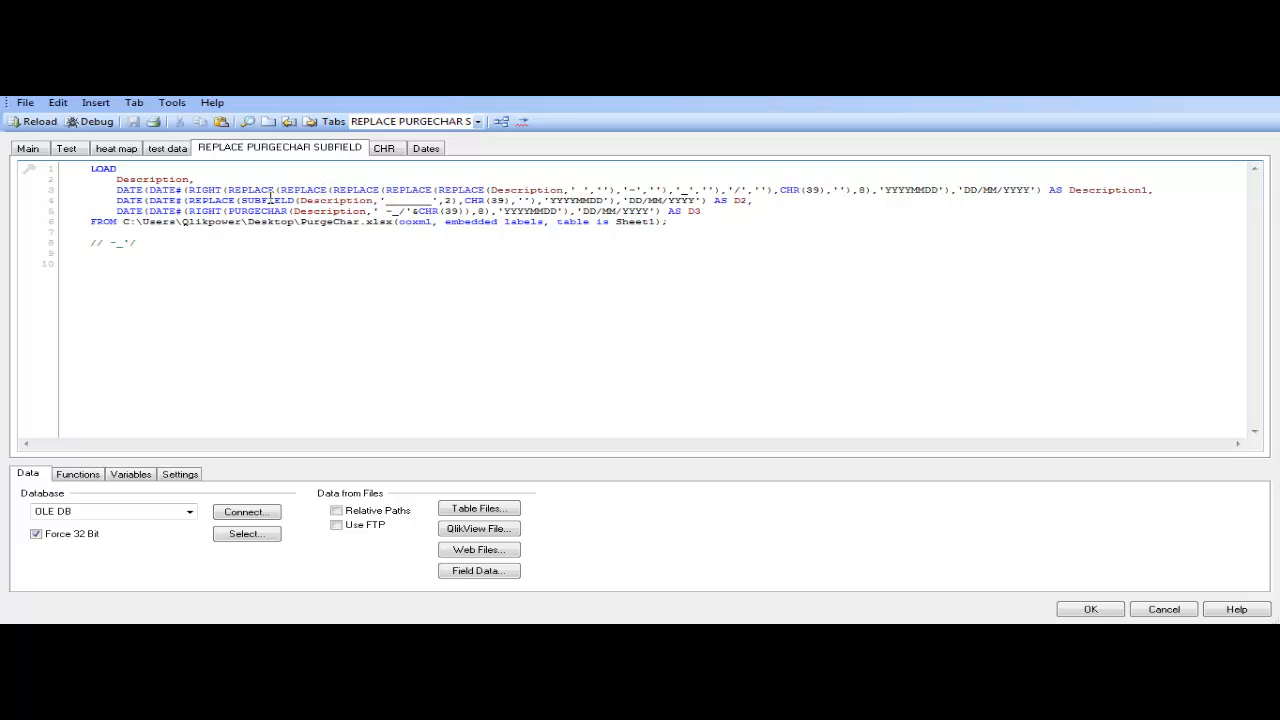
mouse_move(642, 402)
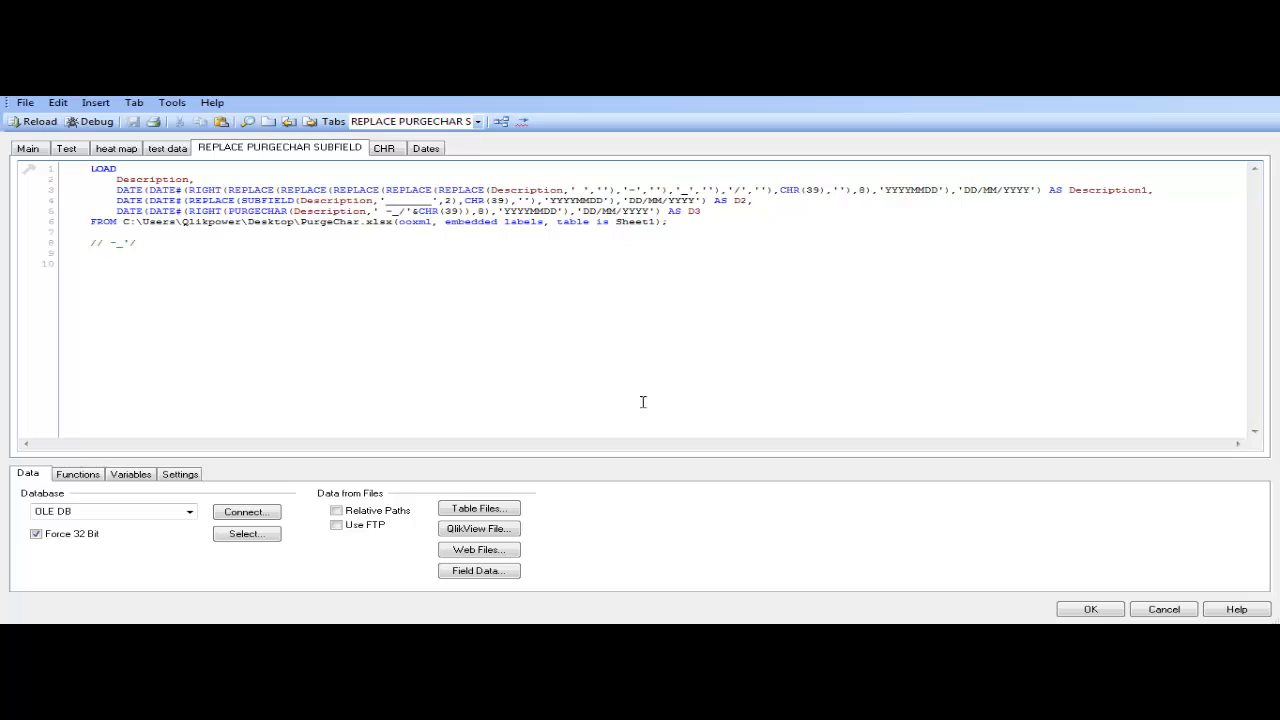
mouse_move(688, 390)
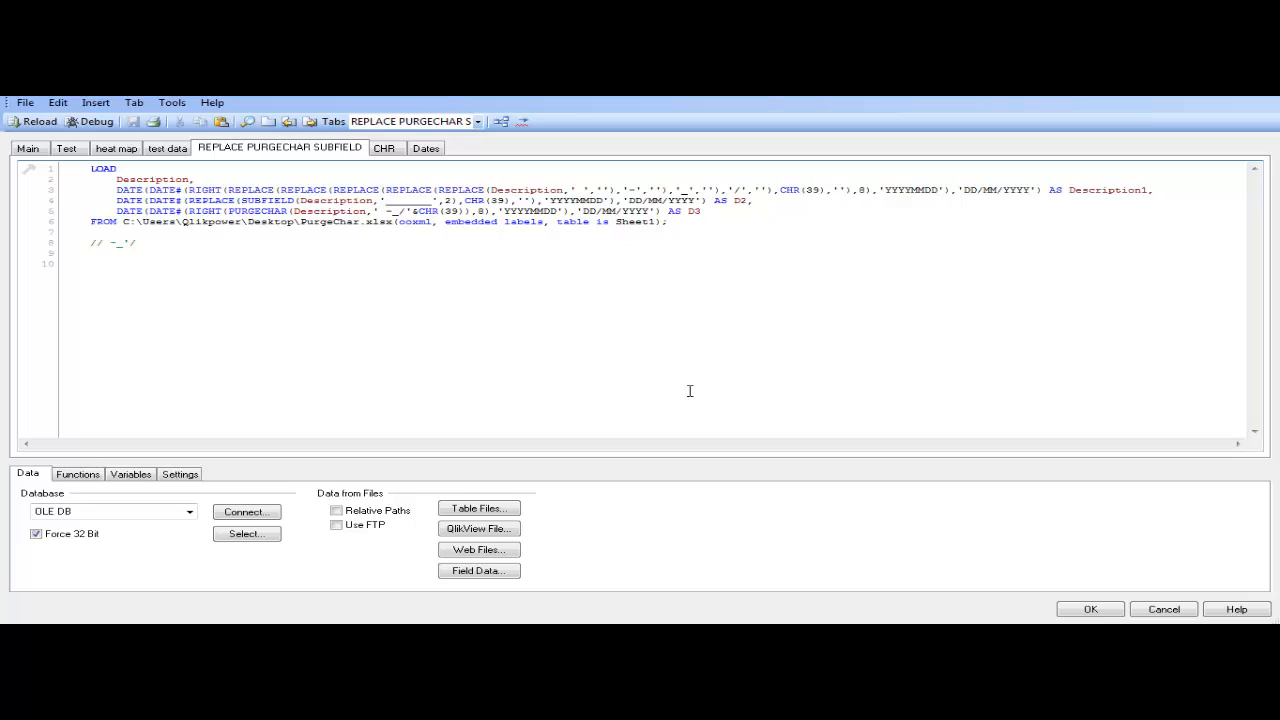